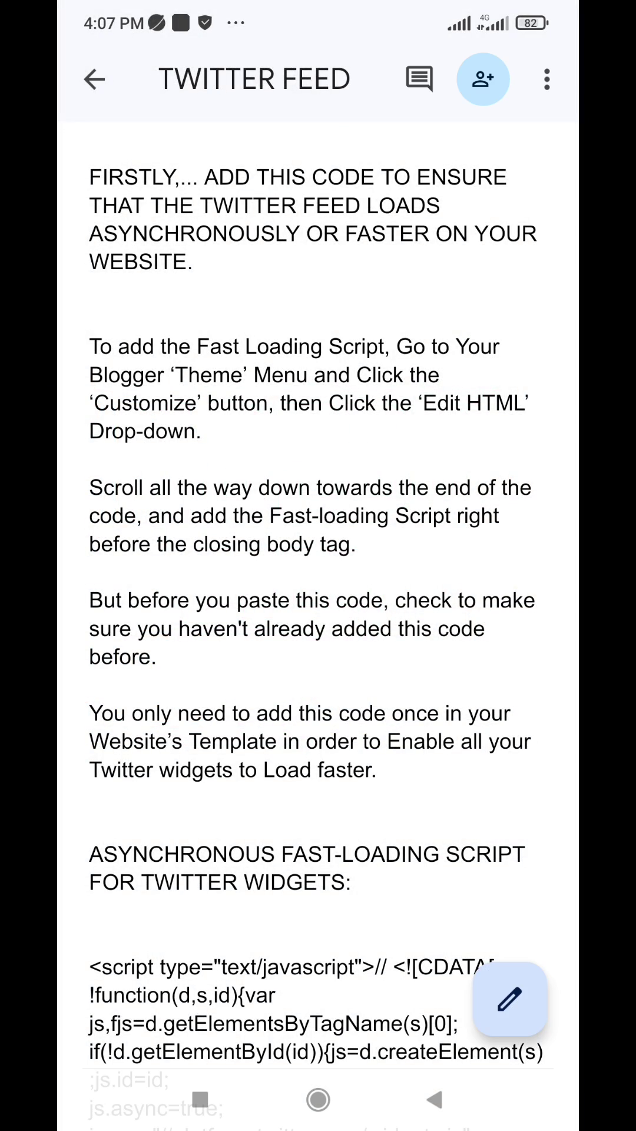
Copy the async Twitter fast-loading script from Google Docs and open Blogger's theme Edit HTML.
scroll("down", 3)
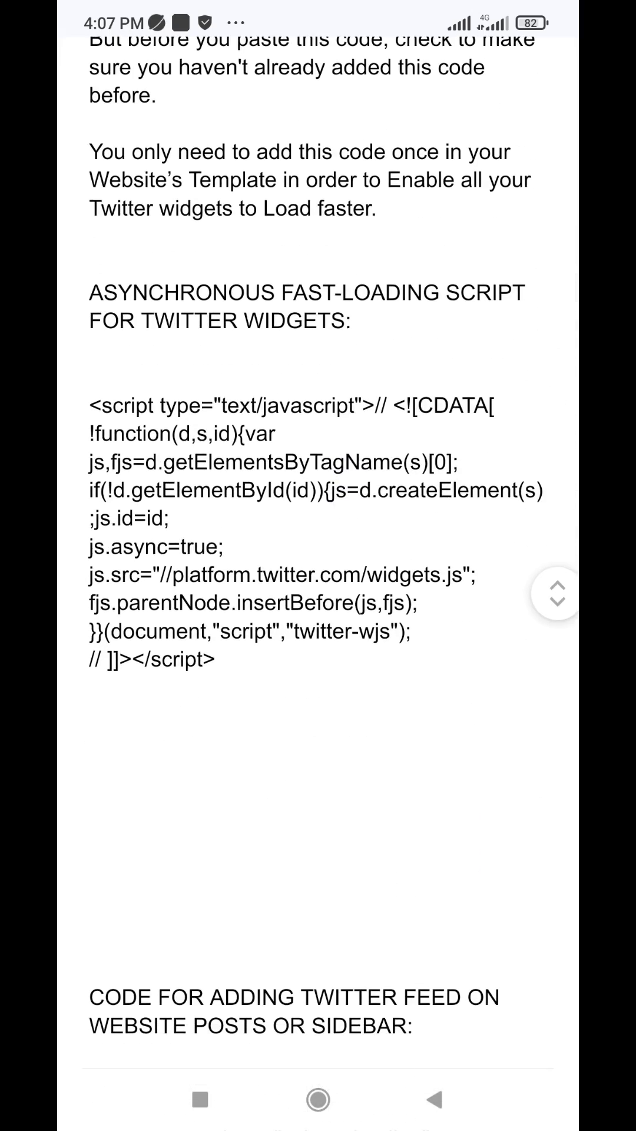
scroll("down", 3)
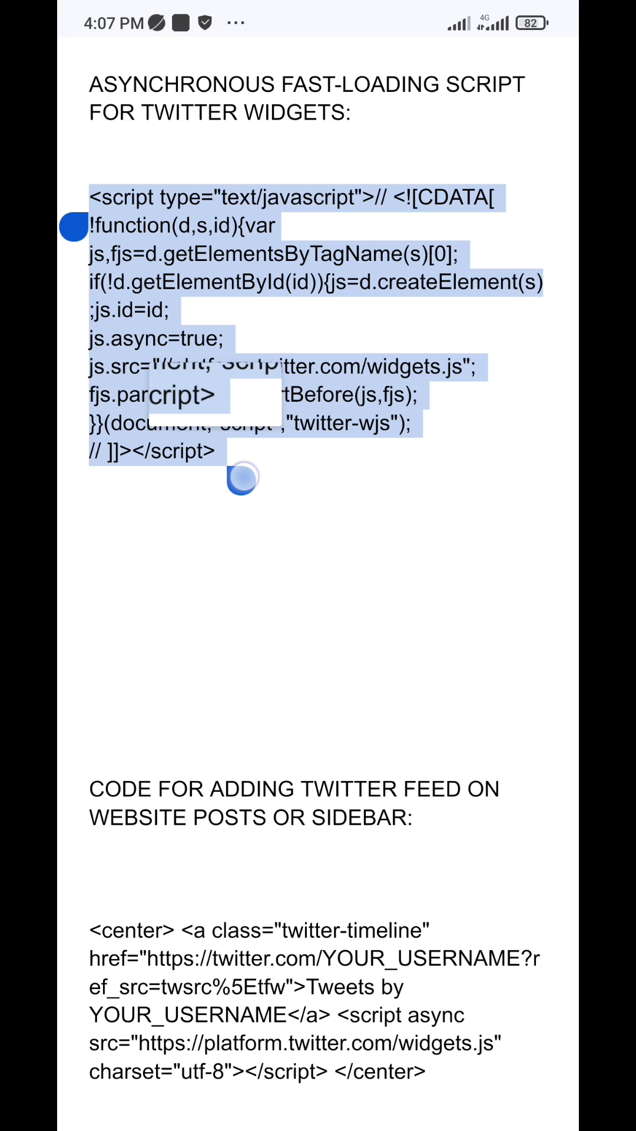
left_click(241, 481)
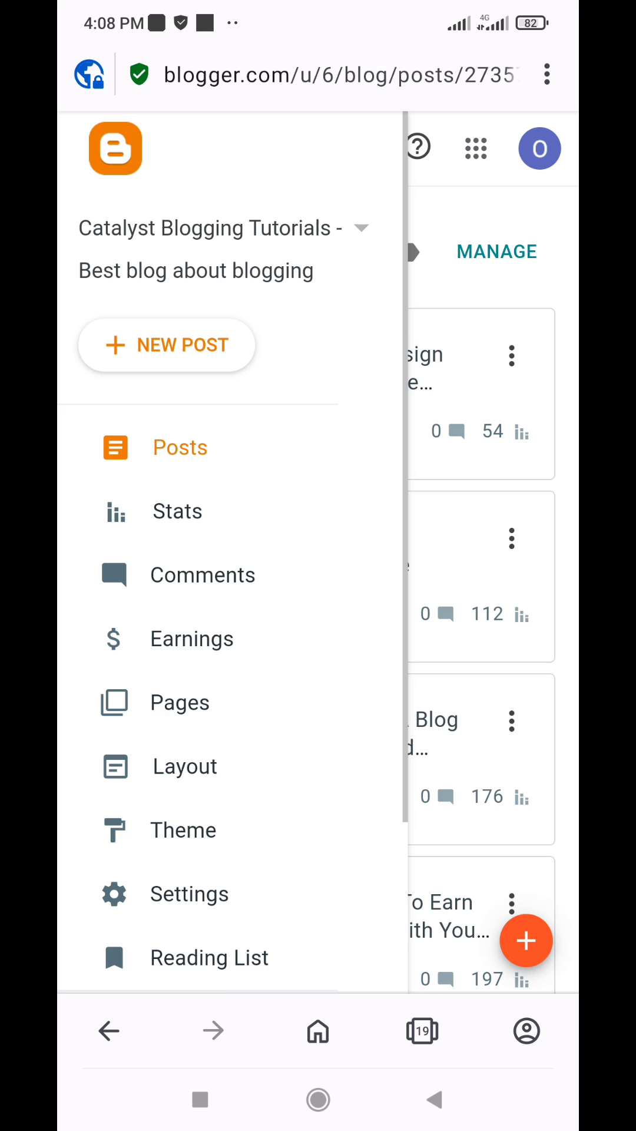
left_click(183, 829)
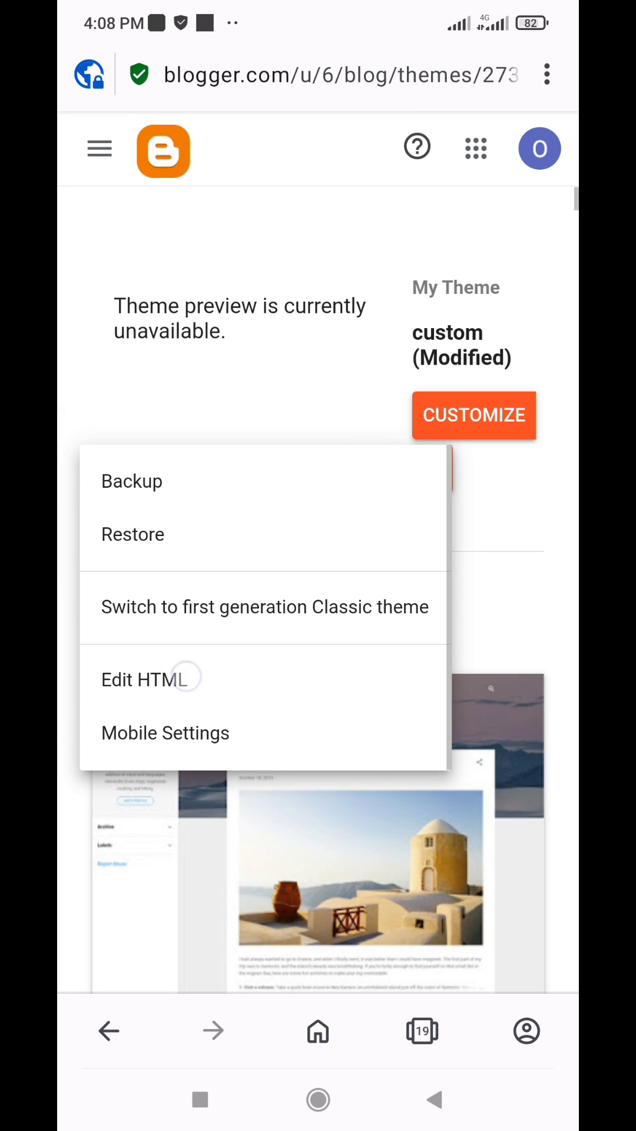
left_click(131, 679)
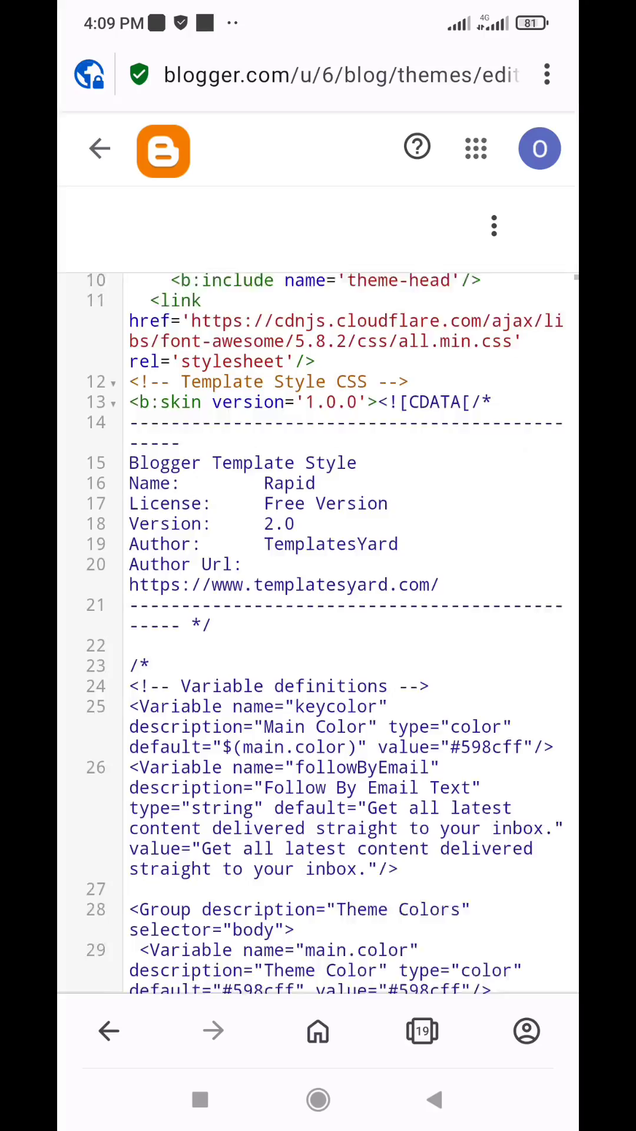
Paste the Twitter script on a new line just above </body> in the theme code.
scroll("down", 3)
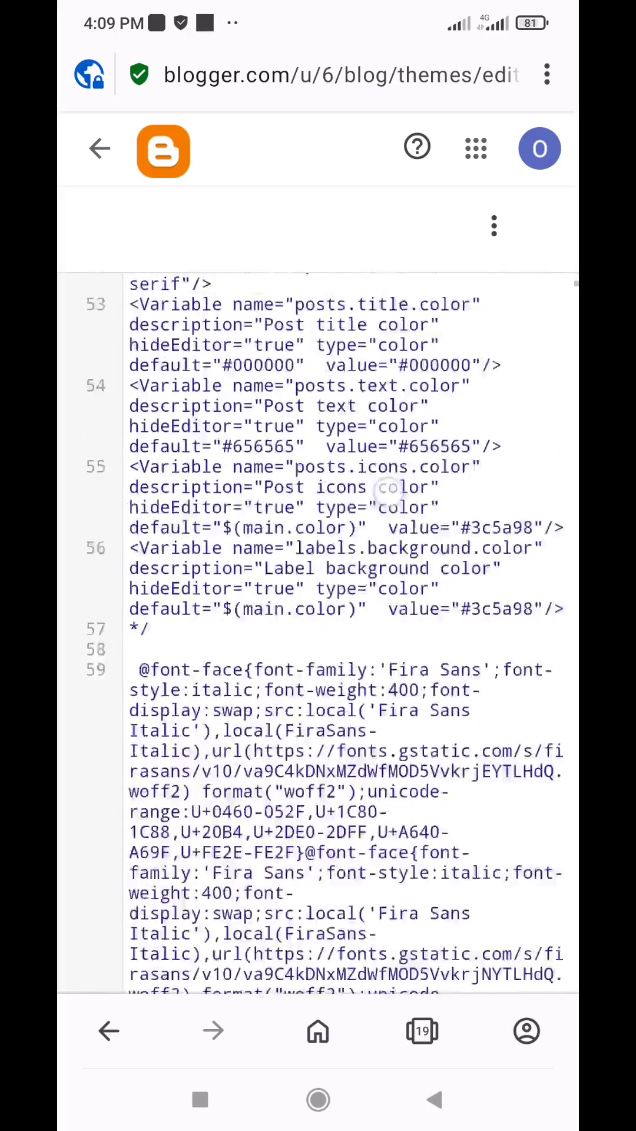
scroll("down", 3)
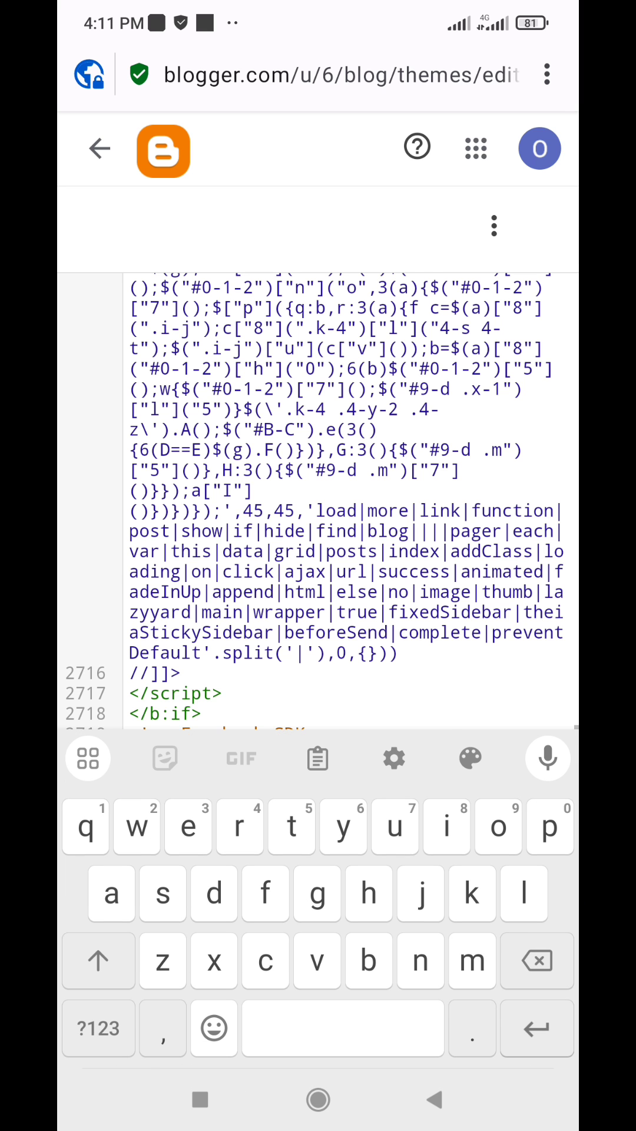
scroll("down", 3)
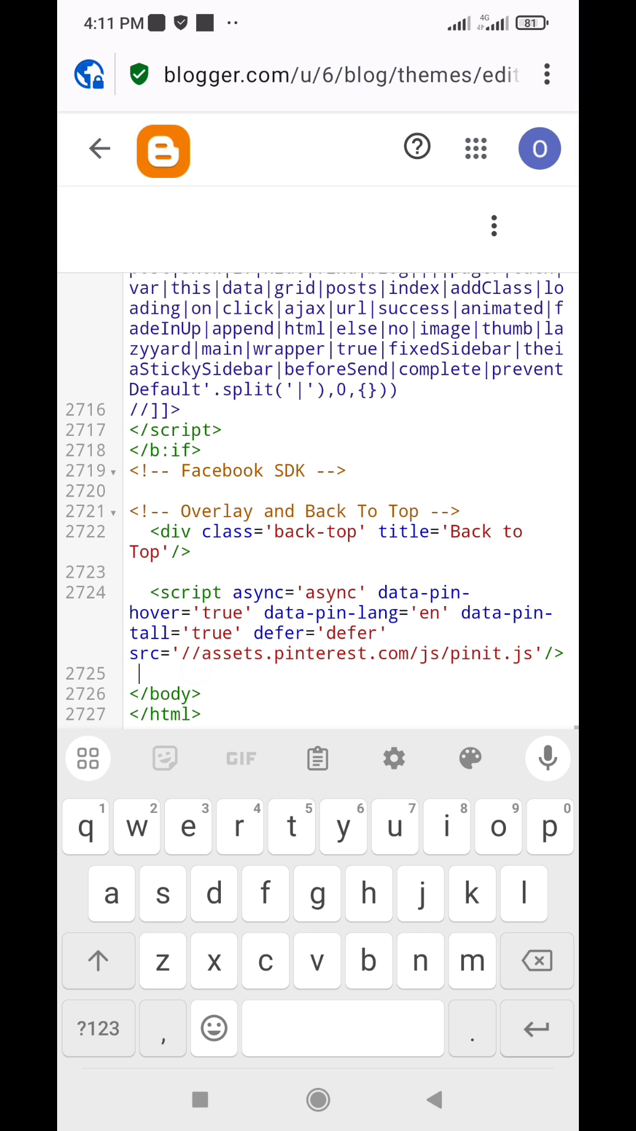
key("Enter")
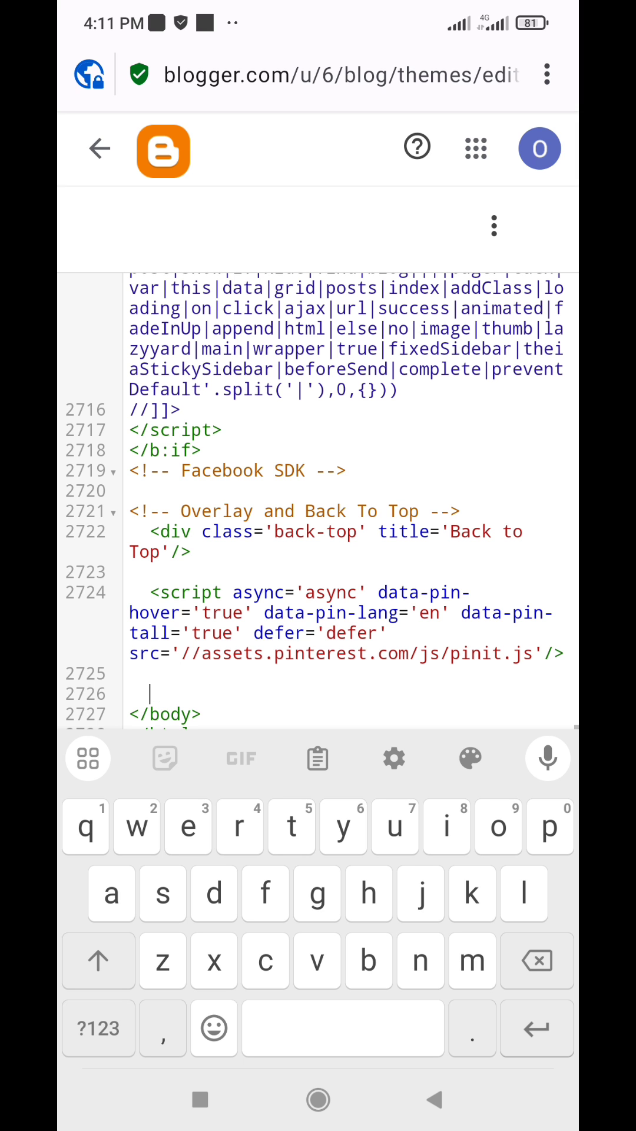
left_click(210, 686)
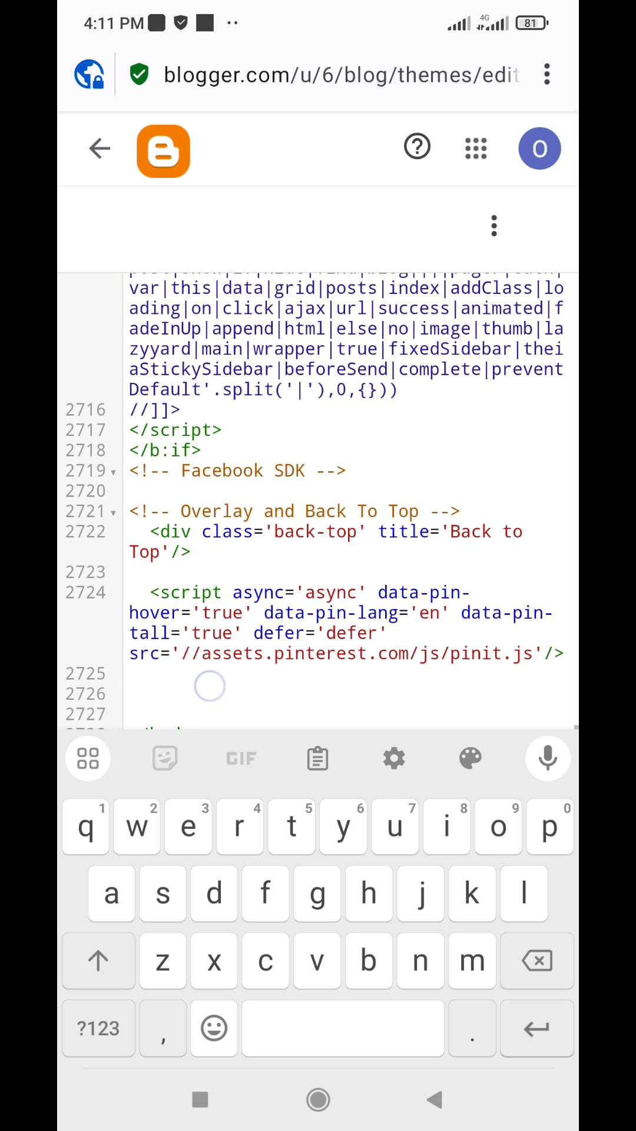
scroll("down", 3)
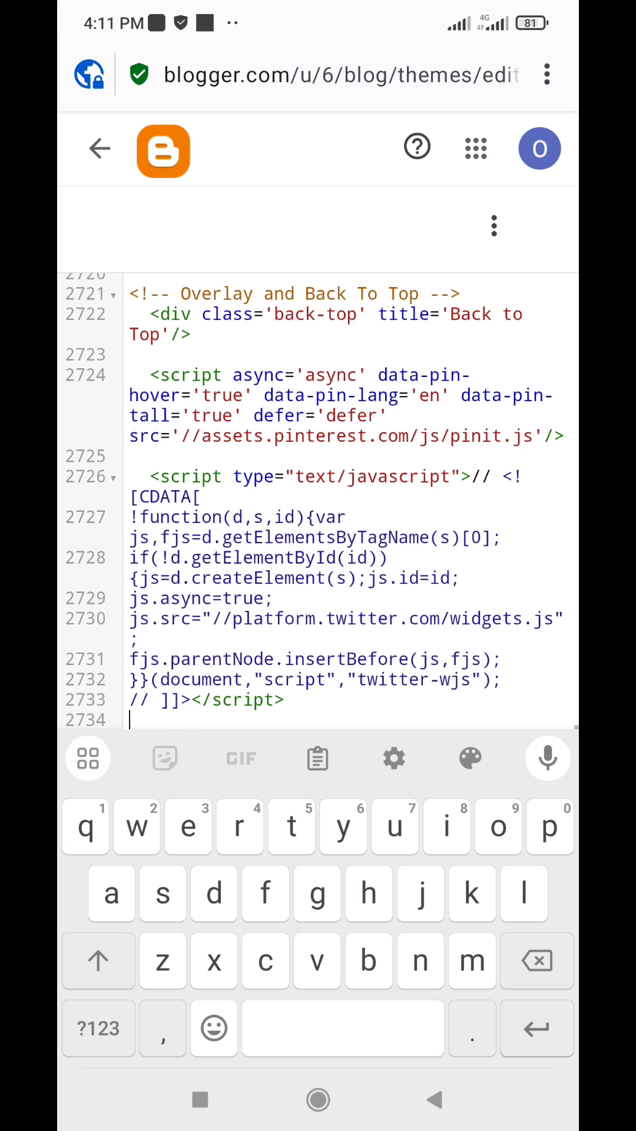
left_click(493, 225)
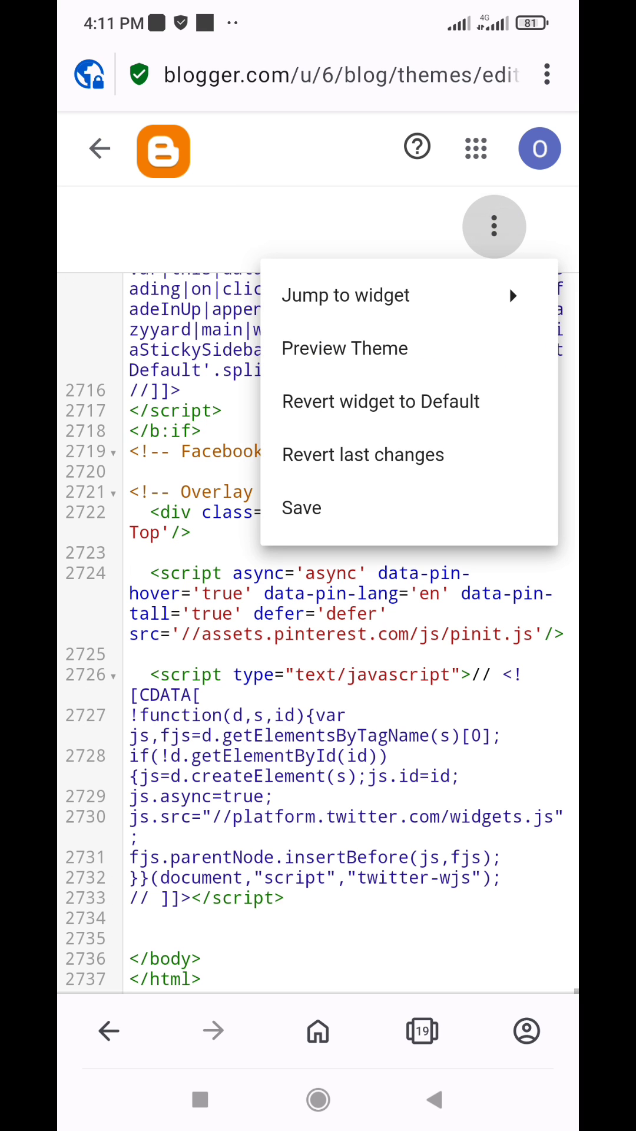
Save the edited theme from the three-dot menu and wait for processing.
left_click(302, 508)
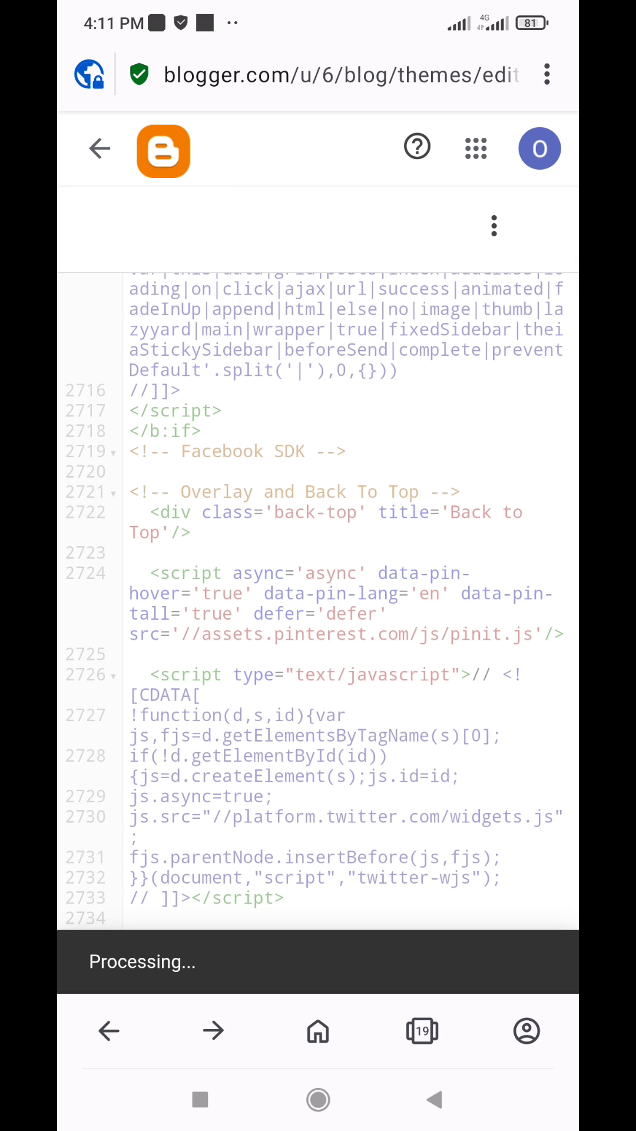
scroll("down", 3)
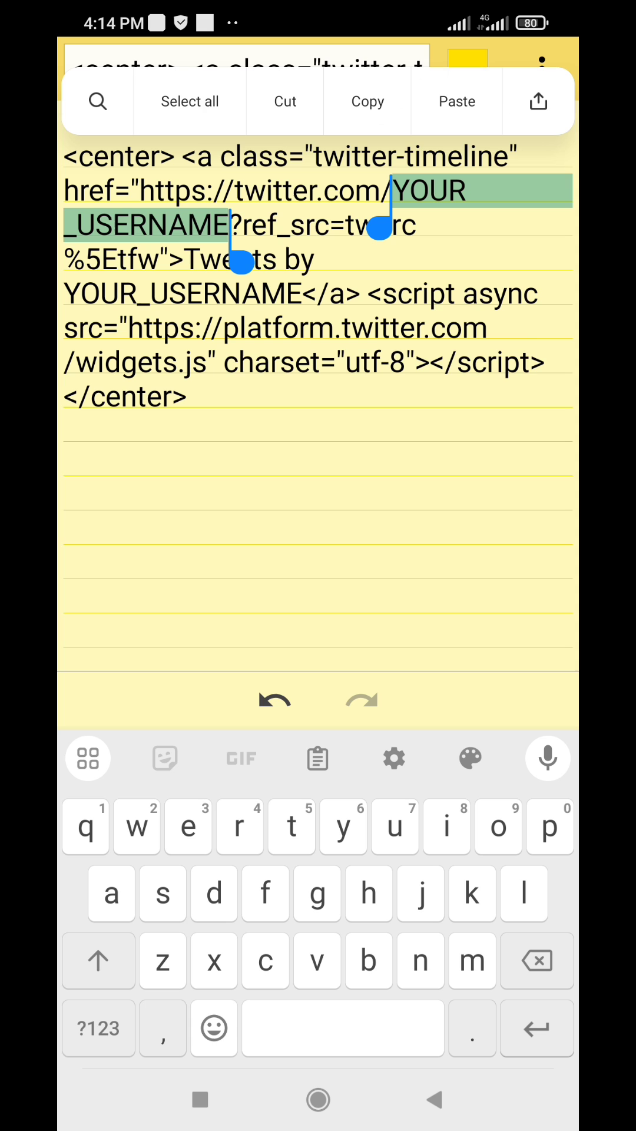
Replace both YOUR_USERNAME placeholders with handle 'heisrema' and display name text 'Heema'/'IsR'.
type("heisrema?ref")
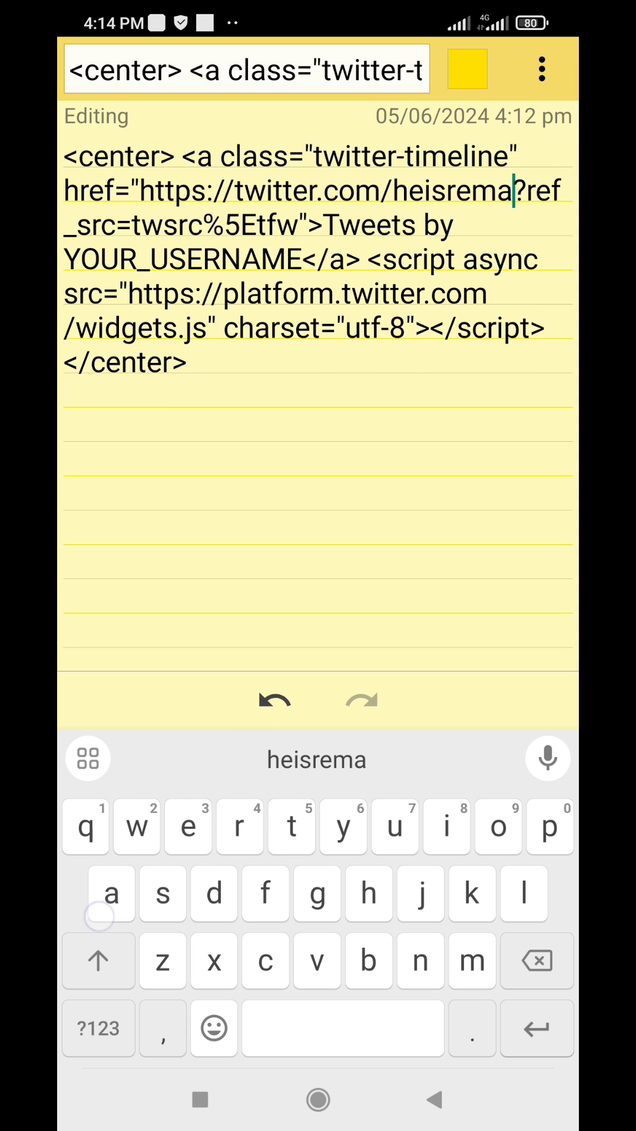
type("Heema")
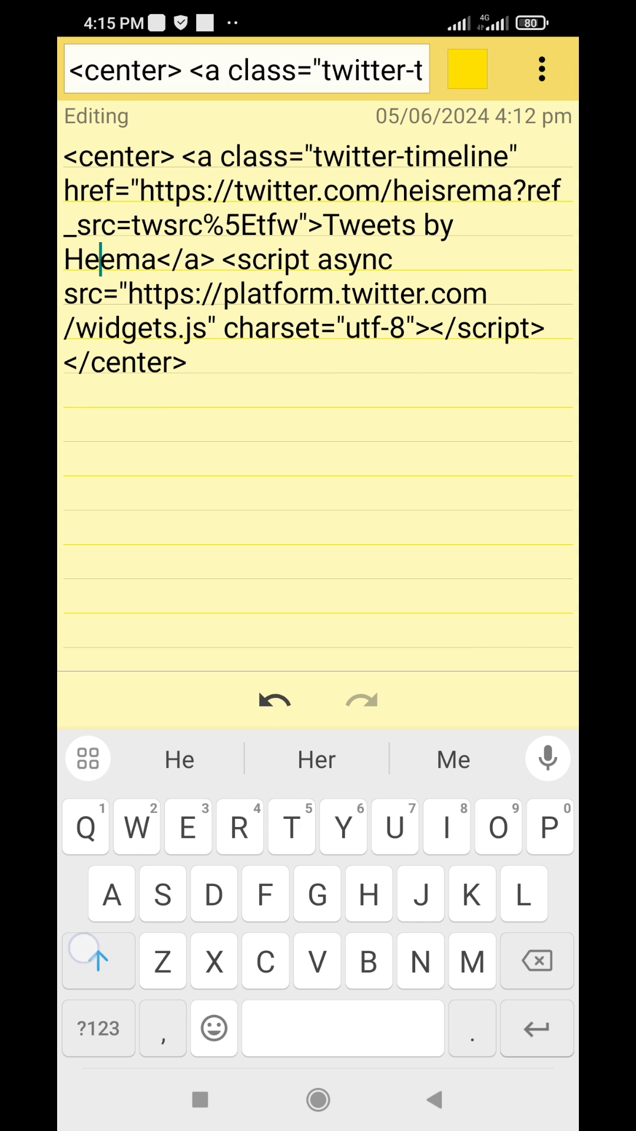
type("IsR")
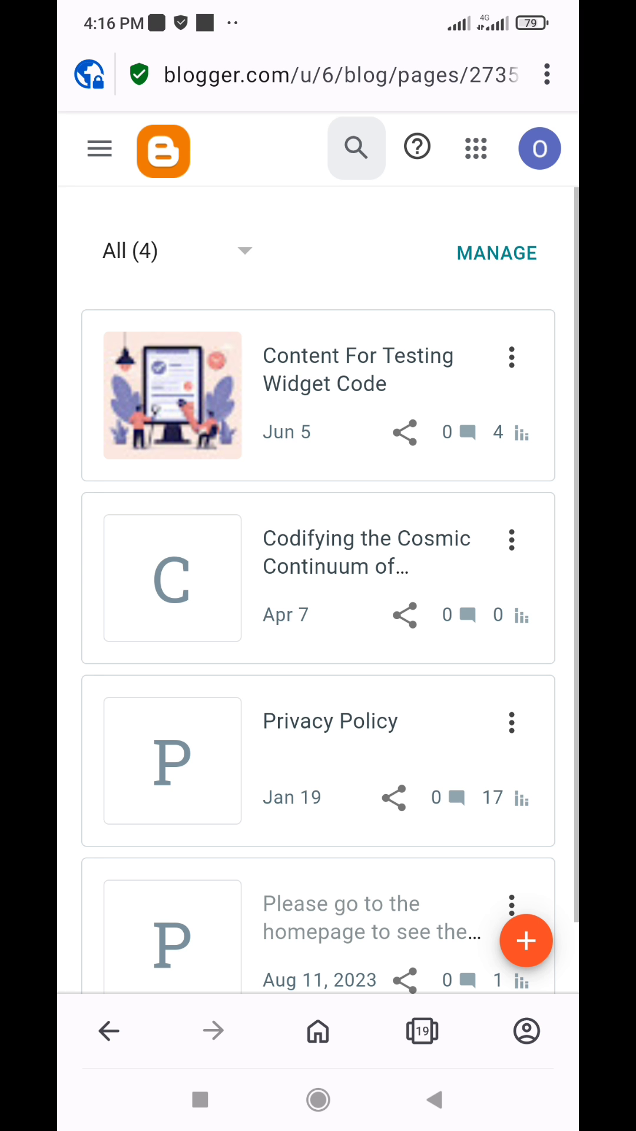
Swap a ZZZZ placeholder for the timeline code in the Content For Testing Widget Code page's HTML.
left_click(357, 369)
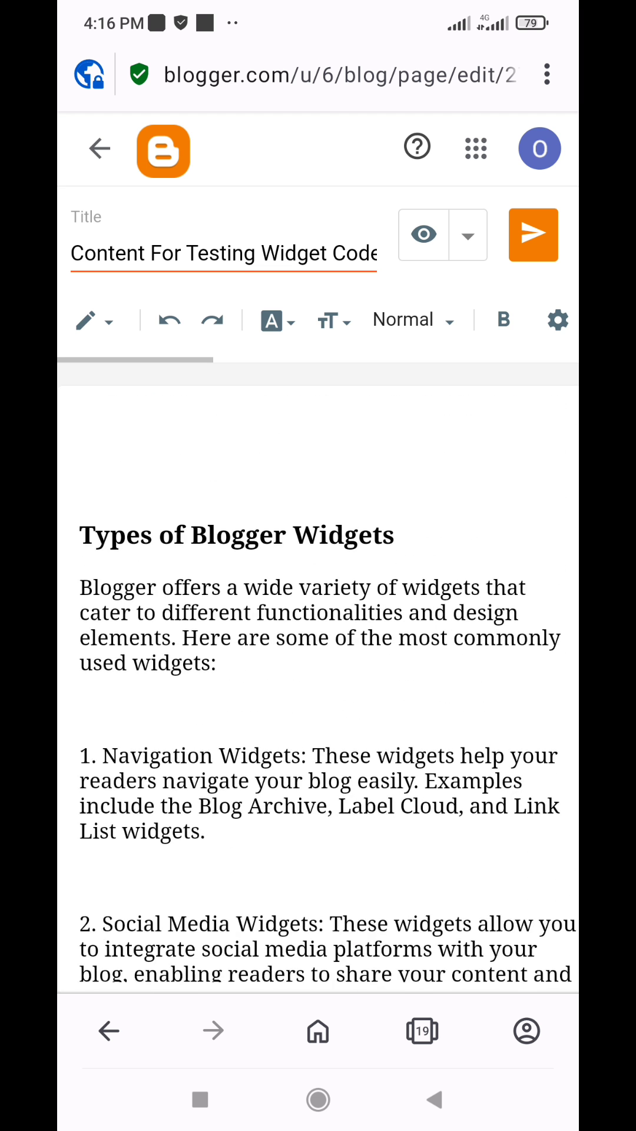
type("ZZZZZZZZZZZZZZZ")
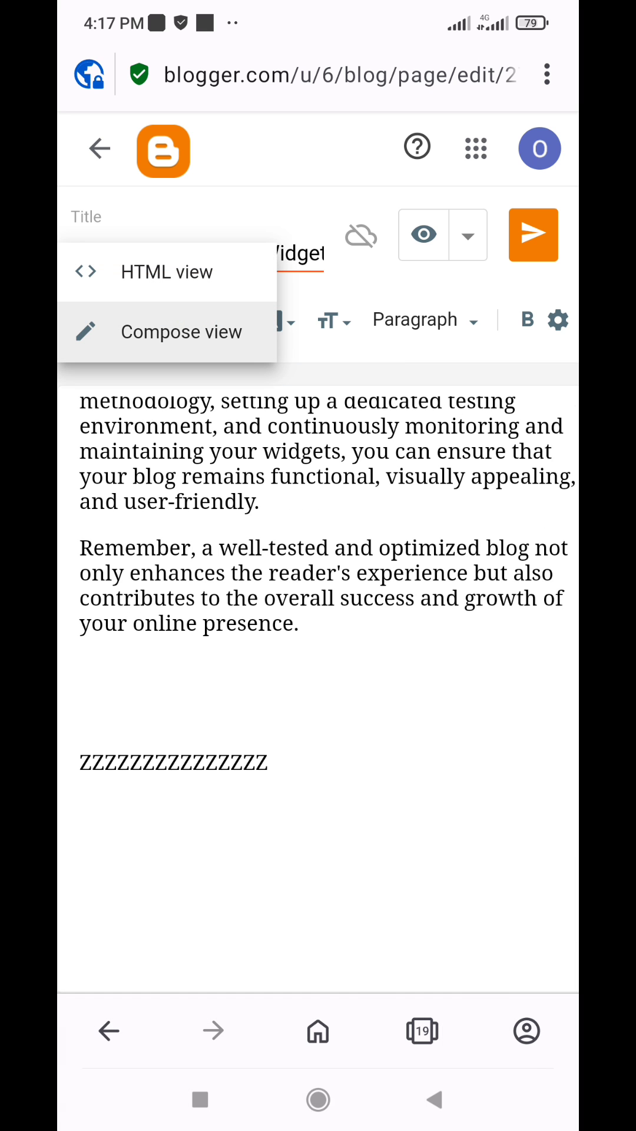
left_click(167, 271)
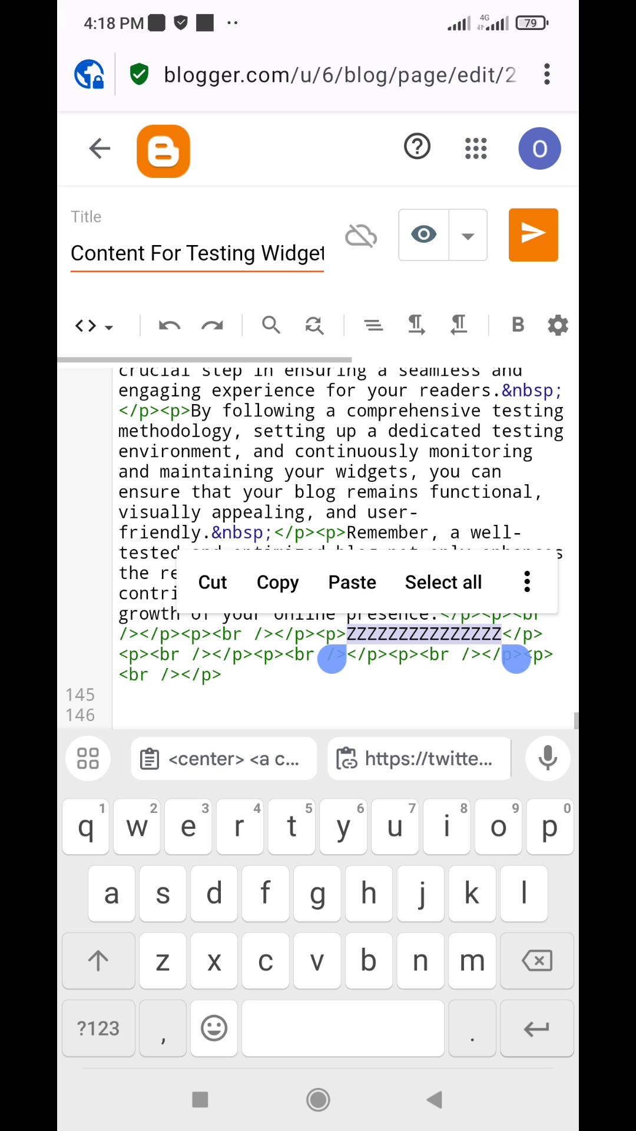
left_click(352, 581)
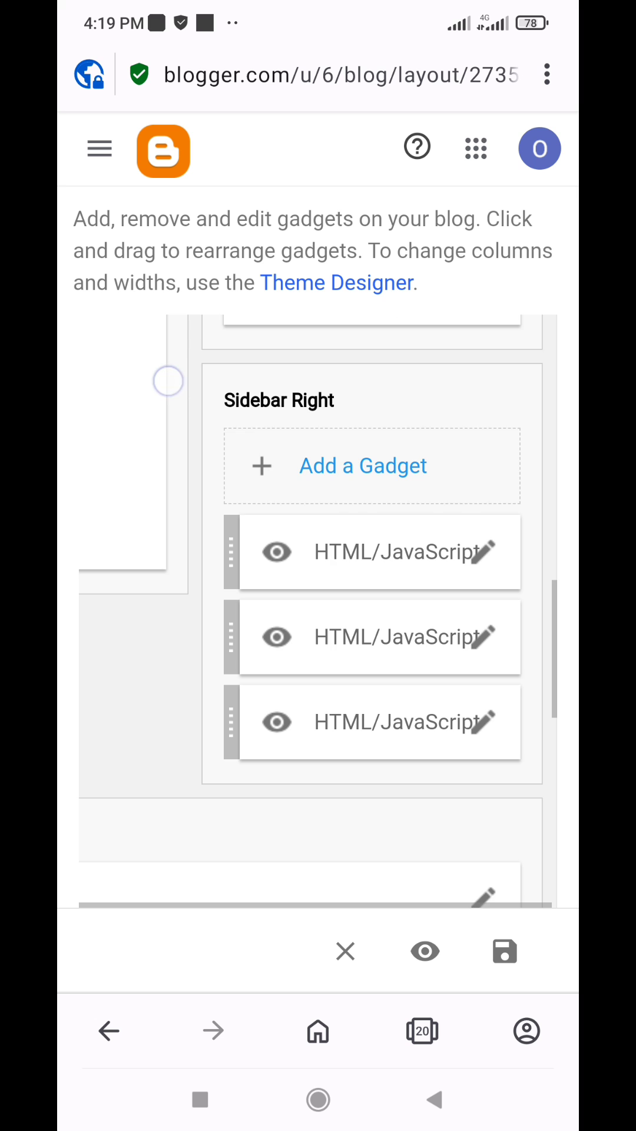
Add and save an HTML/JavaScript gadget with the Twitter timeline code in Sidebar Right.
left_click(362, 465)
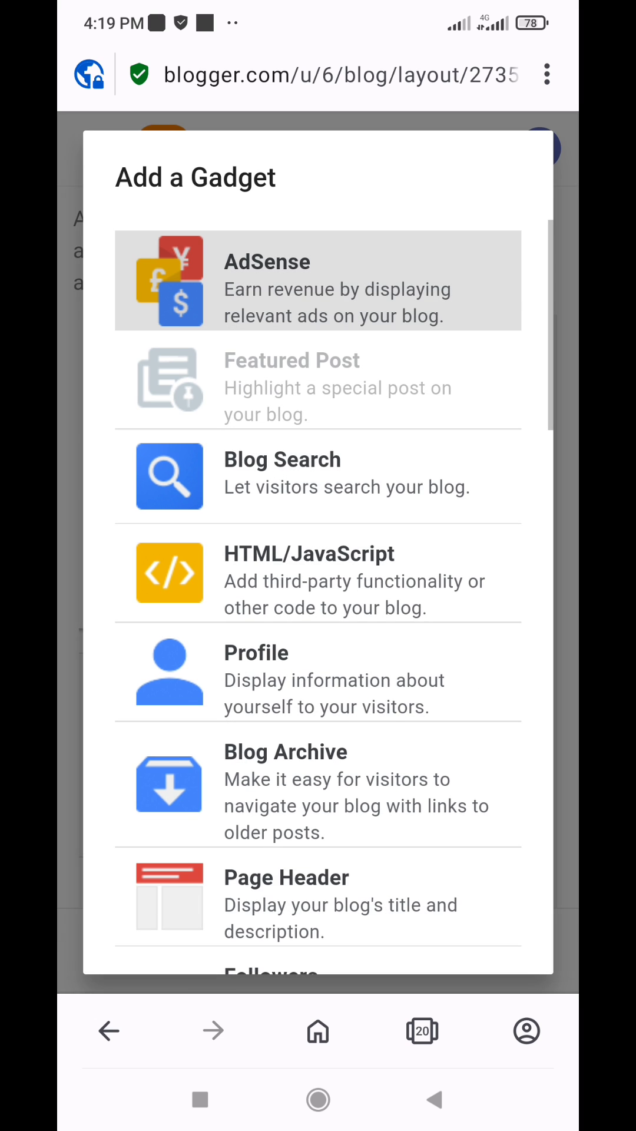
left_click(309, 573)
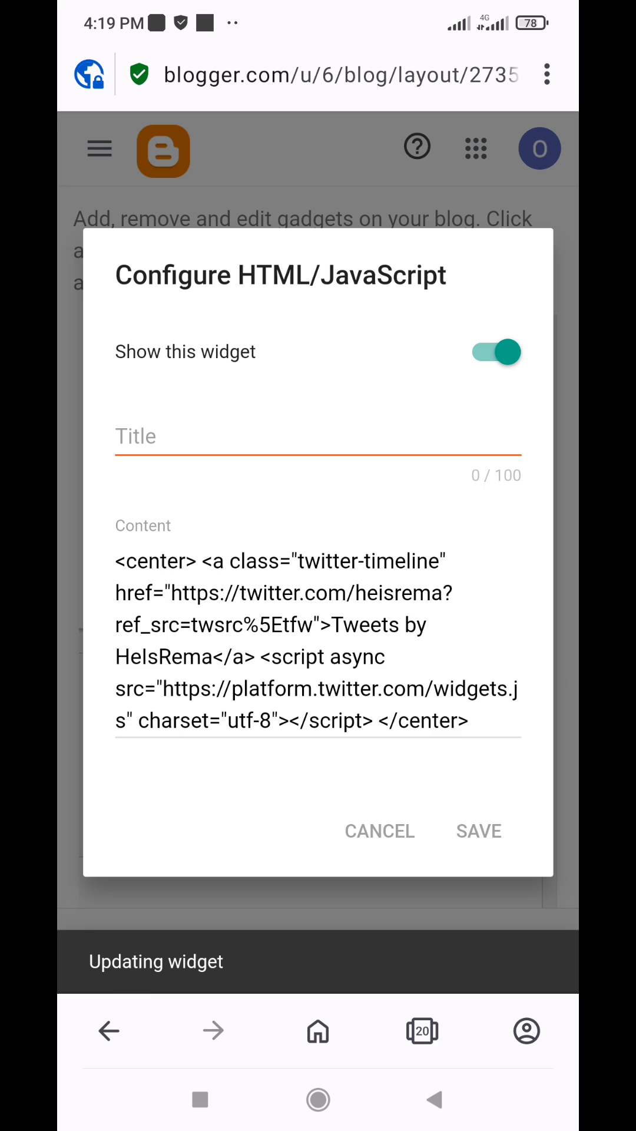
left_click(477, 831)
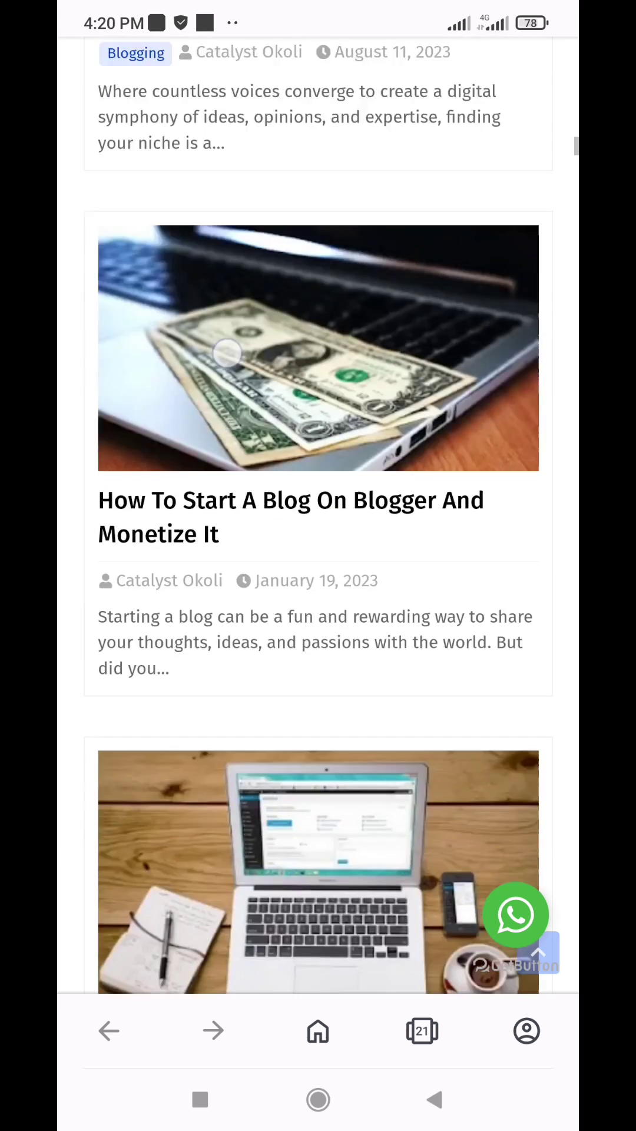